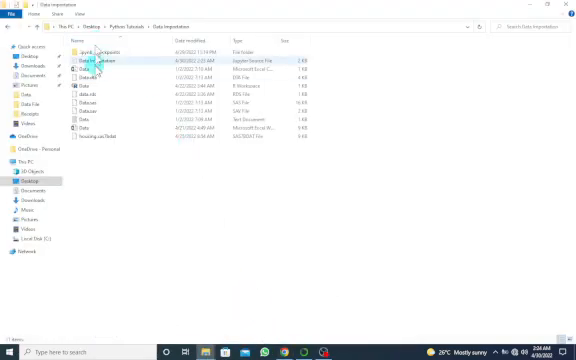
mouse_move(90, 62)
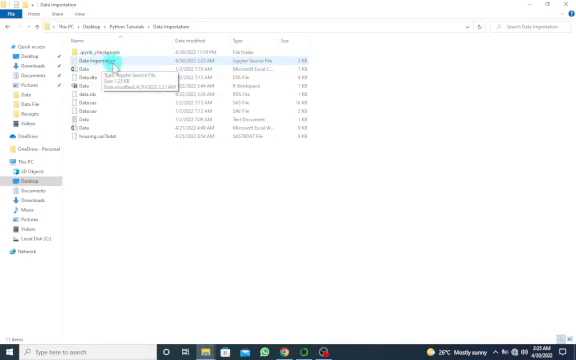
Enter spss_data = pd.read_spss('Data.sav') in the Load dataset cell
left_click(95, 128)
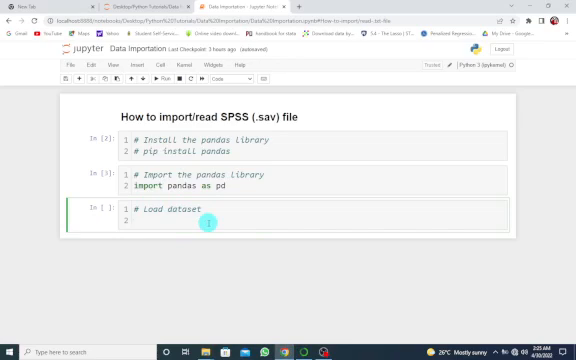
type("spss")
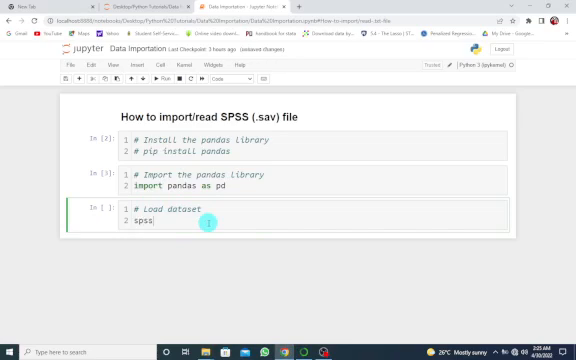
type("_data")
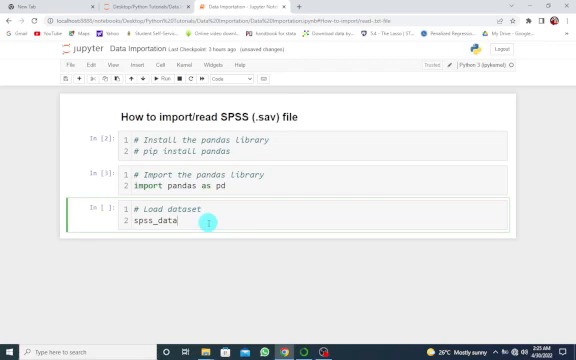
type("=")
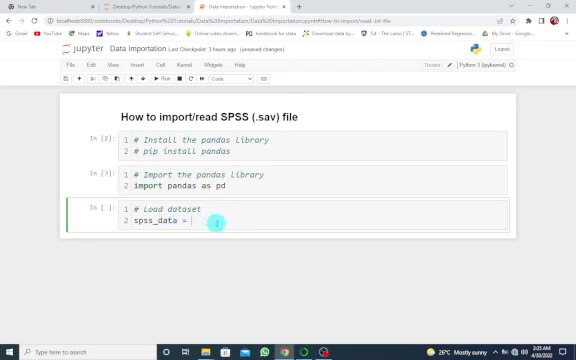
type("pd")
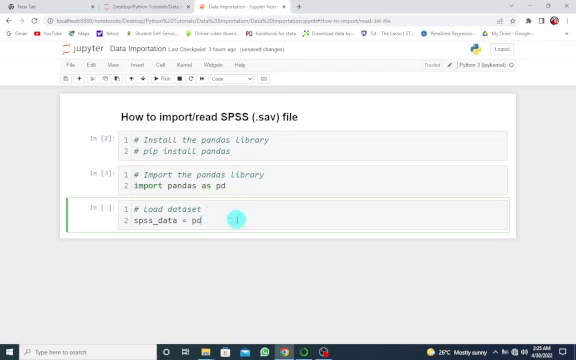
type(".read_")
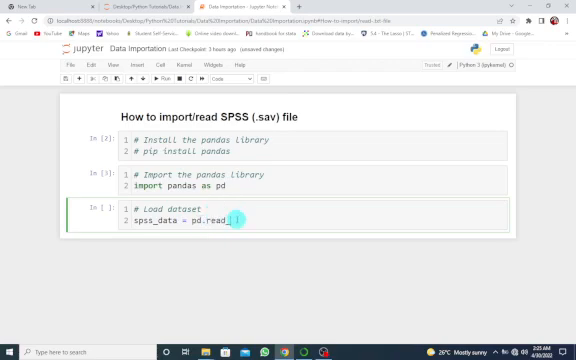
type("spss('")
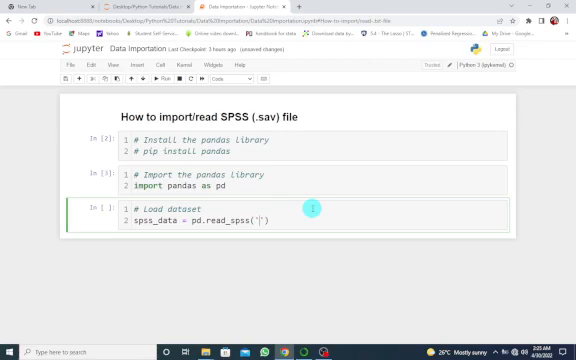
mouse_move(311, 210)
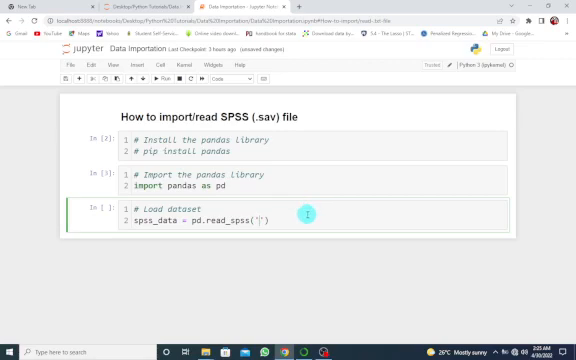
type("Data")
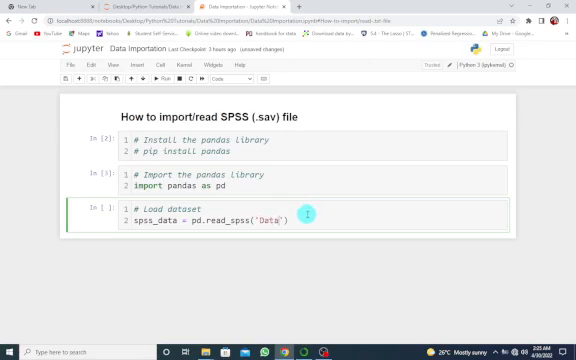
type(".sav")
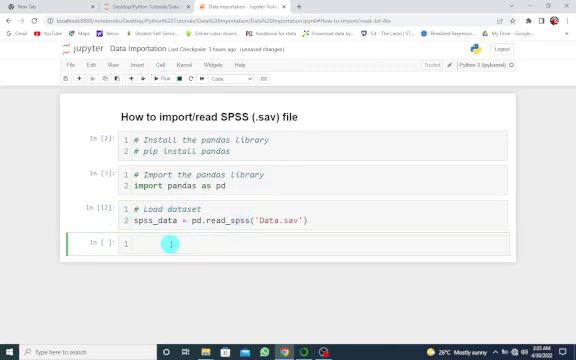
Add a '# View the' comment with spss_data.head(), run it and scroll to the table
type("#")
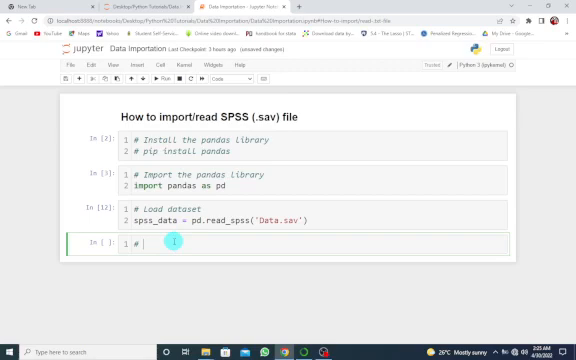
type("View the first 5 observations")
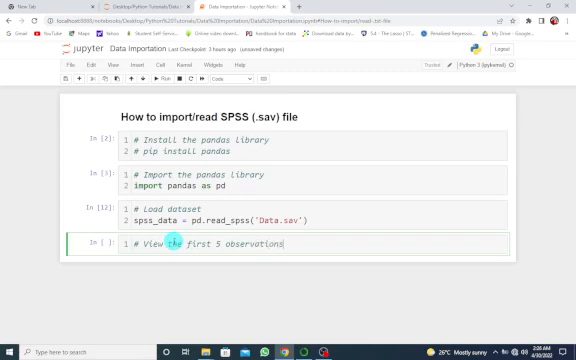
key("Enter")
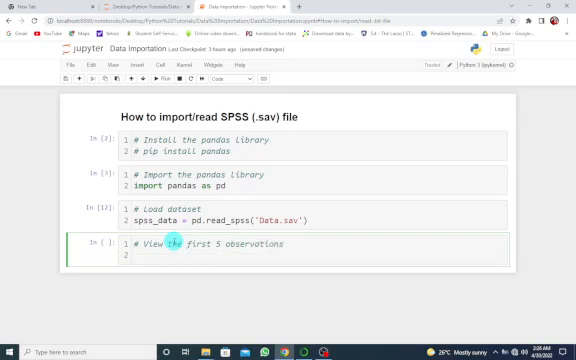
type("spss_data")
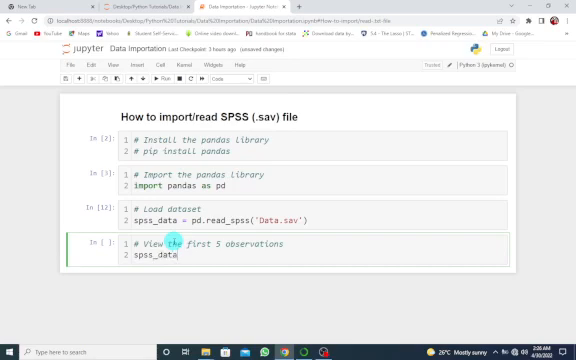
type(".head()")
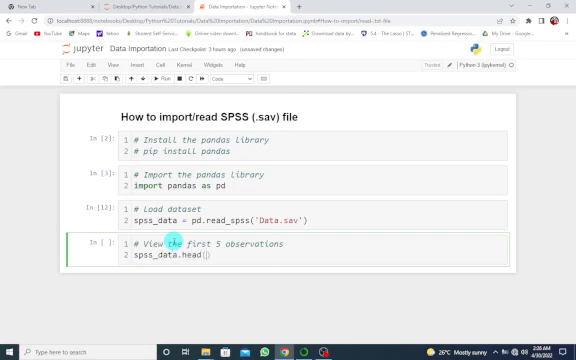
key("shift+enter")
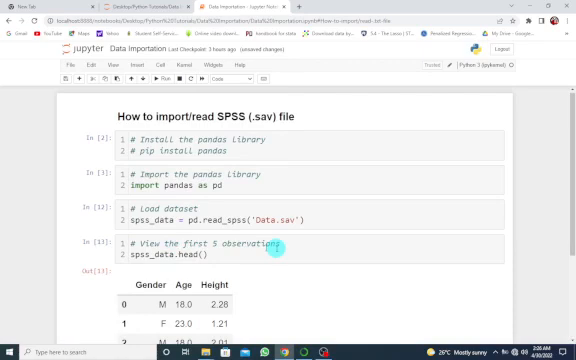
scroll("down", 3)
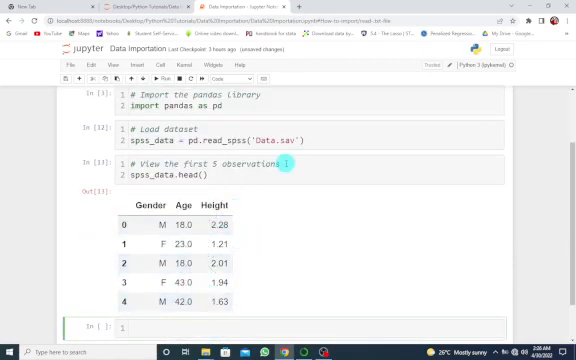
scroll("down", 3)
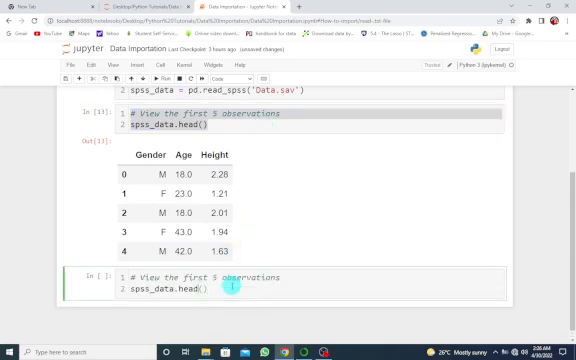
Change the copied head() call to tail() and scroll to rows 25–29
type("tail")
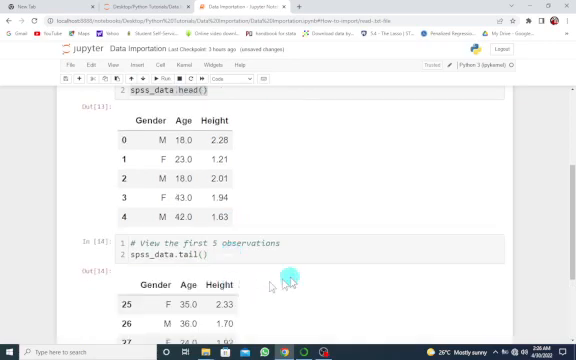
scroll("down", 3)
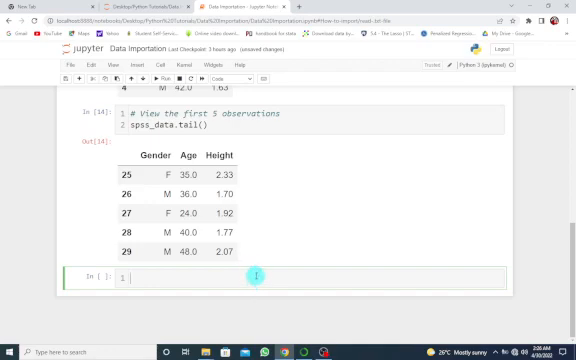
Write a '# Structure of dataset' comment followed by spss_data.info()
type("# St")
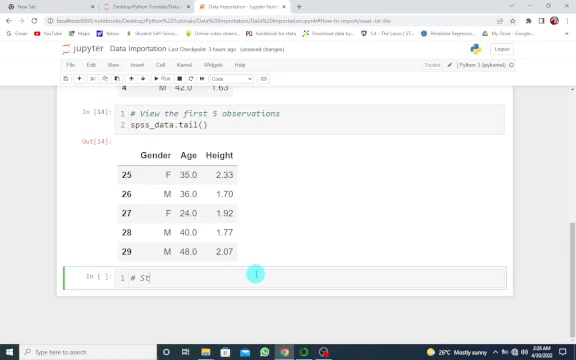
type("ructure of")
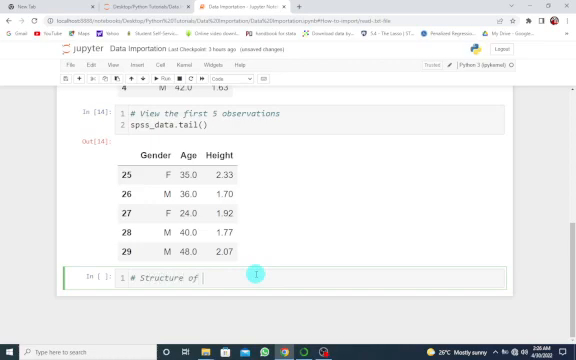
type("dataset")
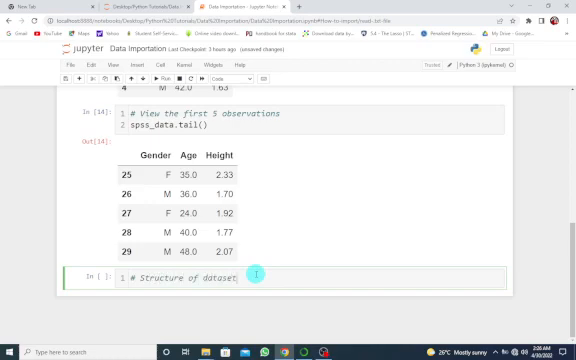
key("enter")
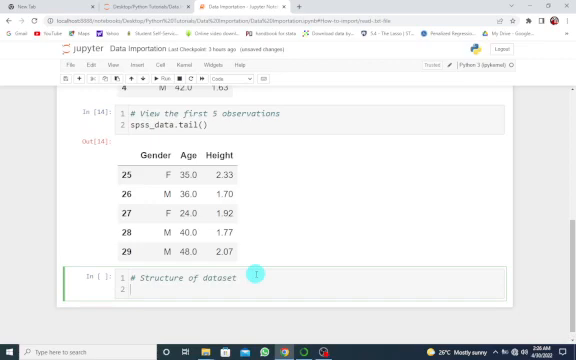
type("spss")
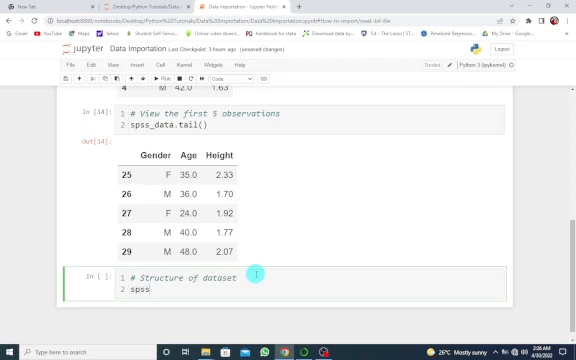
type("_data.")
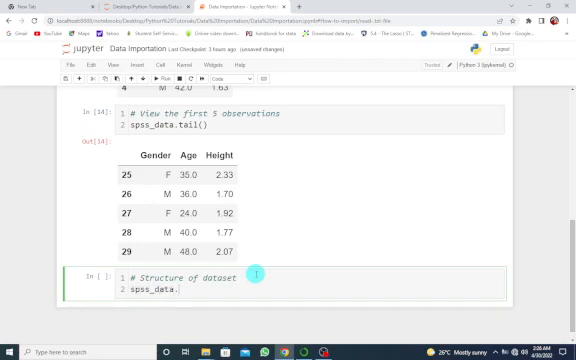
type("info()")
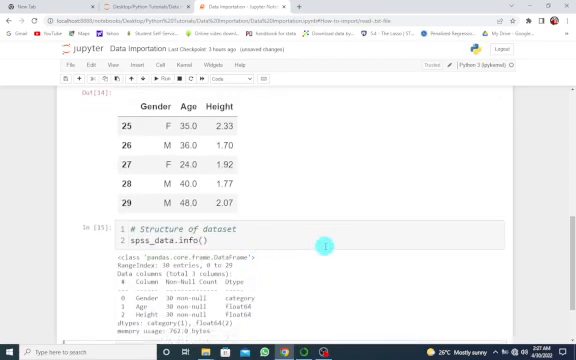
Scroll through the info output listing 30 entries and the Gender, Age, Height dtypes
scroll("down", 3)
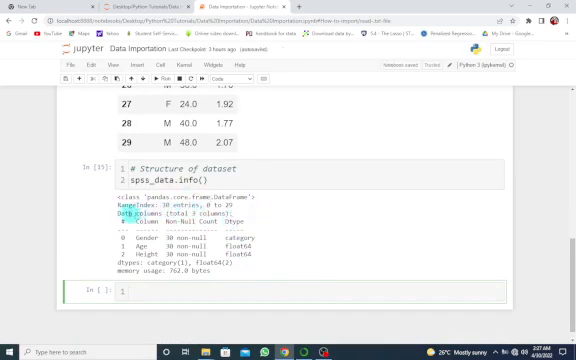
scroll("down", 3)
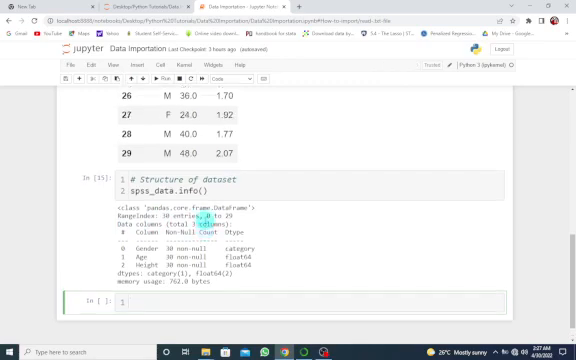
scroll("up", 3)
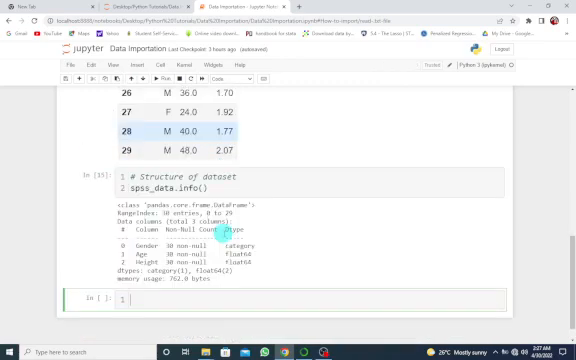
scroll("down", 3)
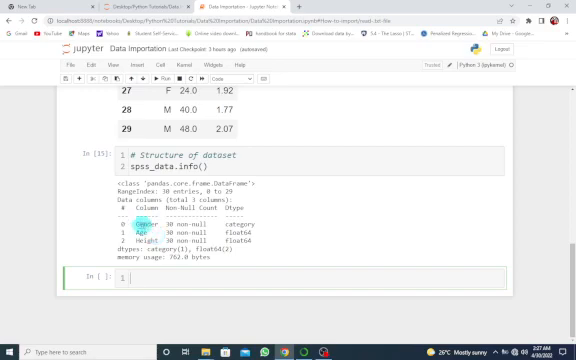